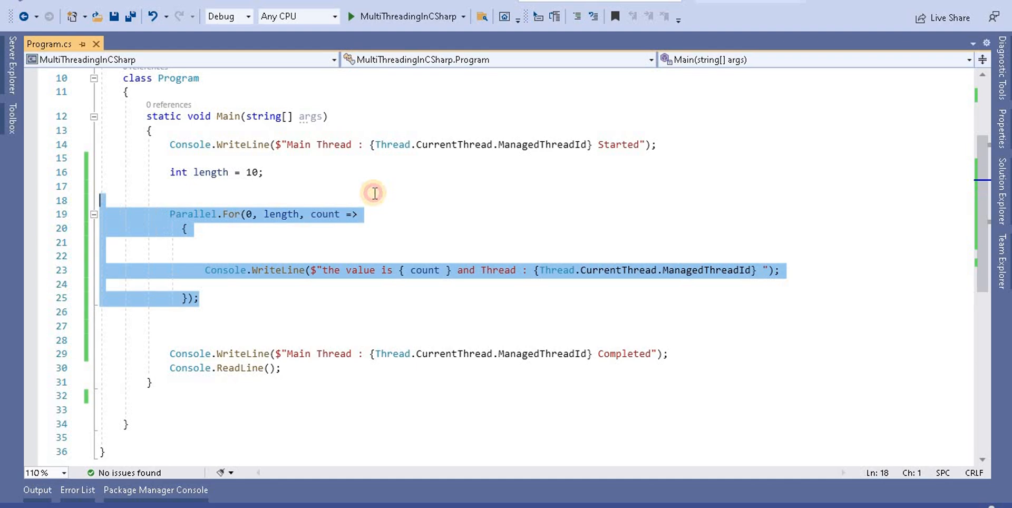
# Replace the loop length 10 with 300 and declare int data = 0; before the loop.
pyautogui.click(261, 179)
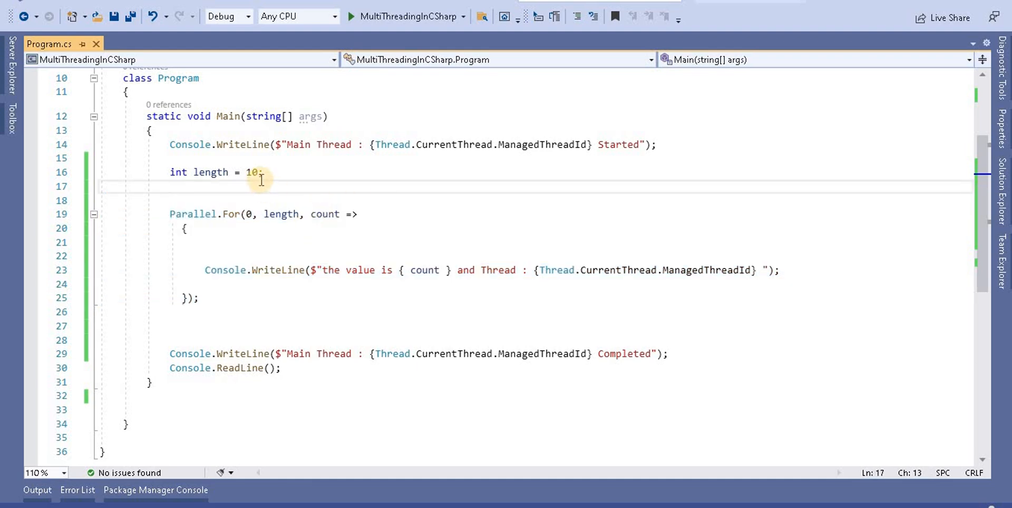
pyautogui.doubleClick(252, 173)
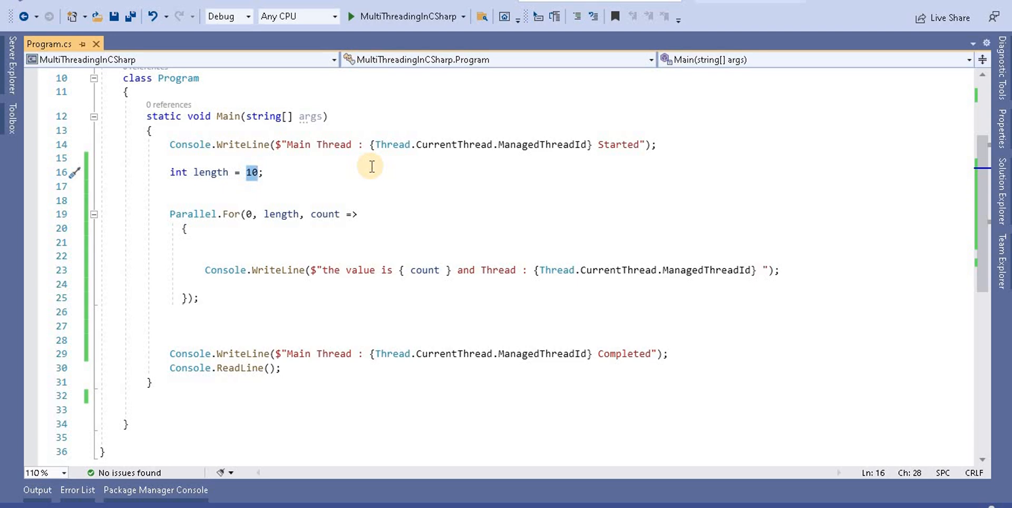
pyautogui.write('30')
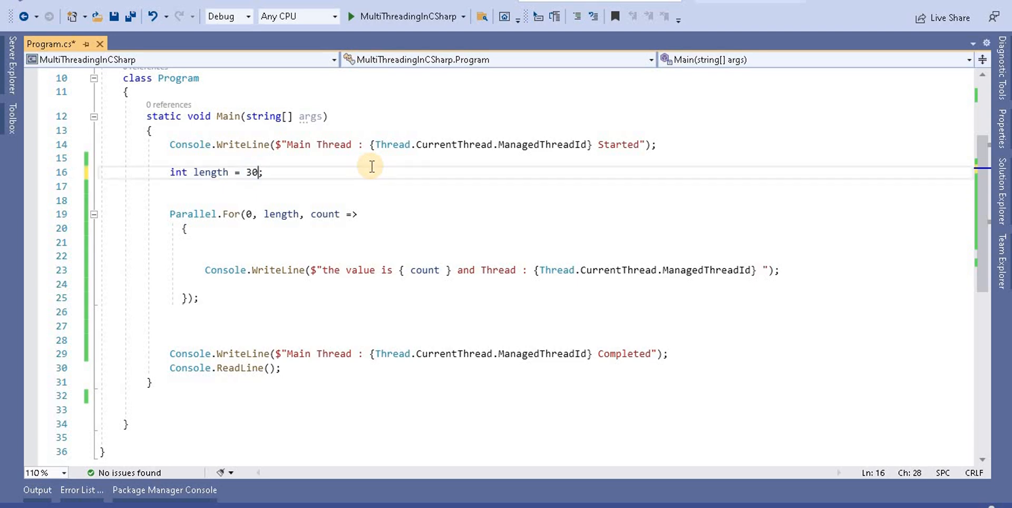
pyautogui.write('0')
pyautogui.click(538, 186)
pyautogui.write('int')
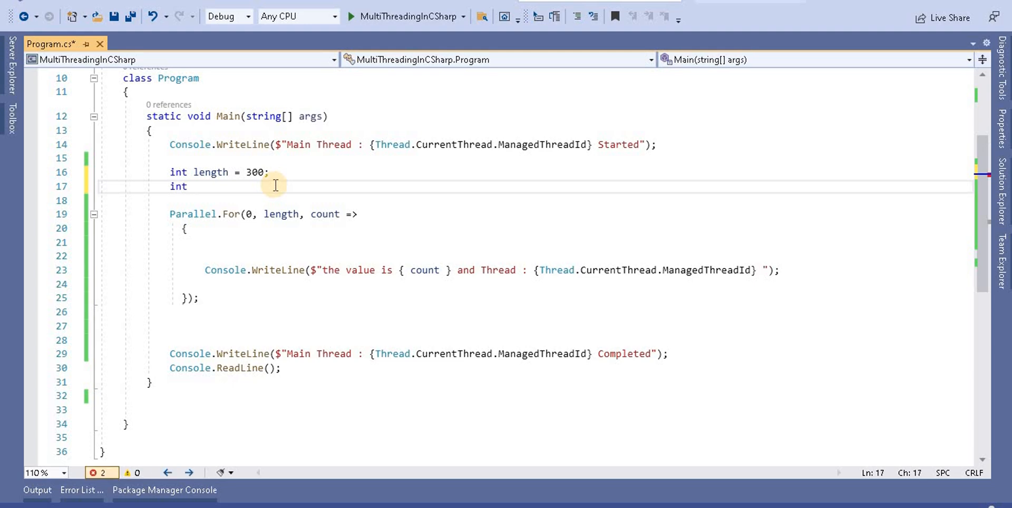
pyautogui.write('data')
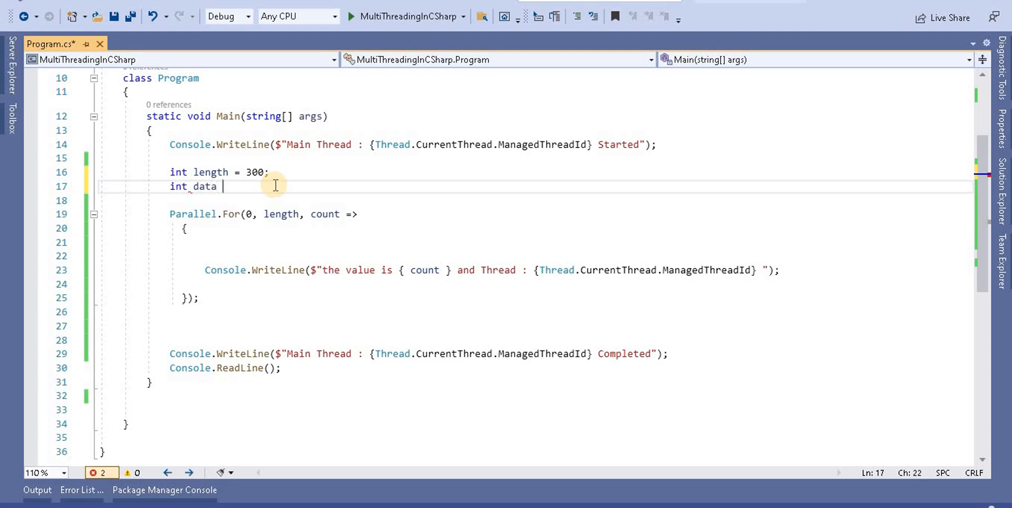
pyautogui.write('= 0;')
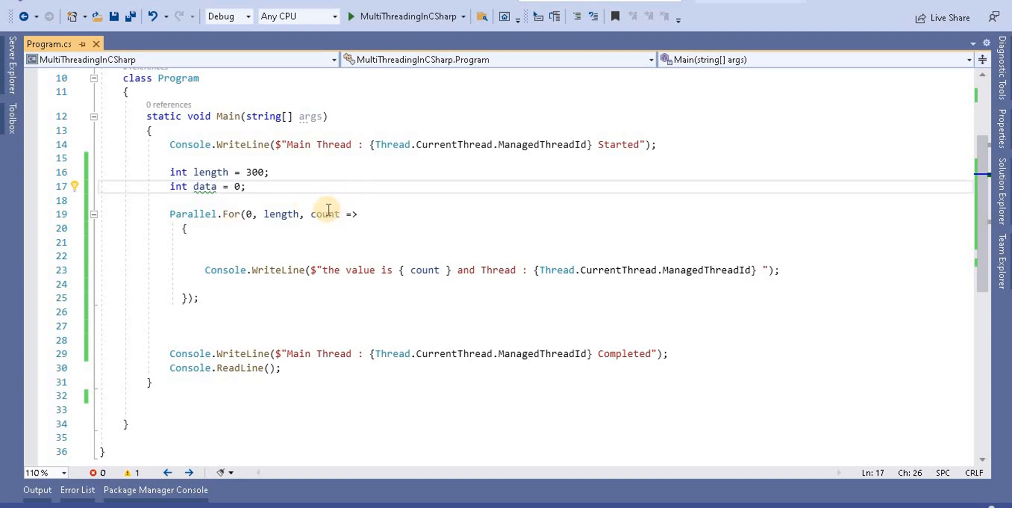
# Add a breakCount ParallelLoopState parameter to the lambda and accumulate data += count.
pyautogui.doubleClick(326, 214)
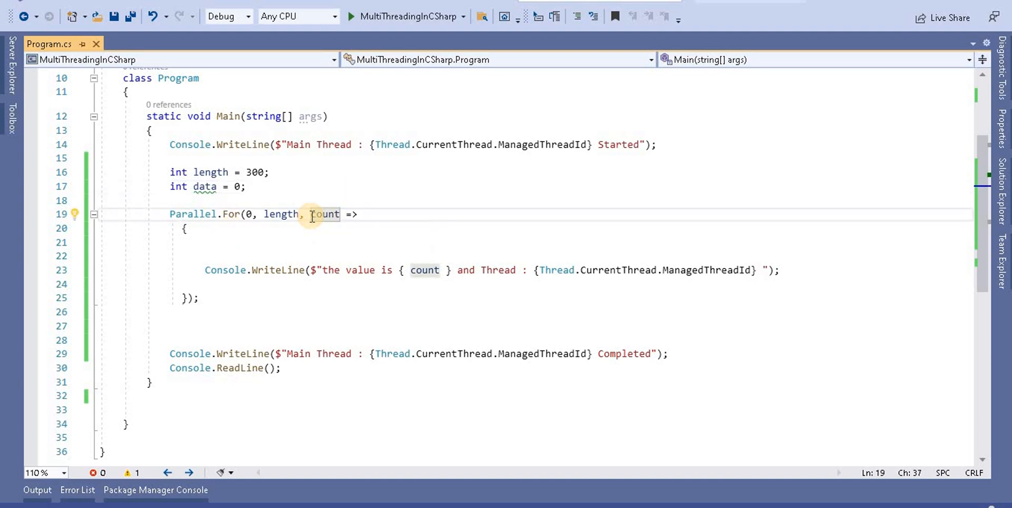
pyautogui.write('(')
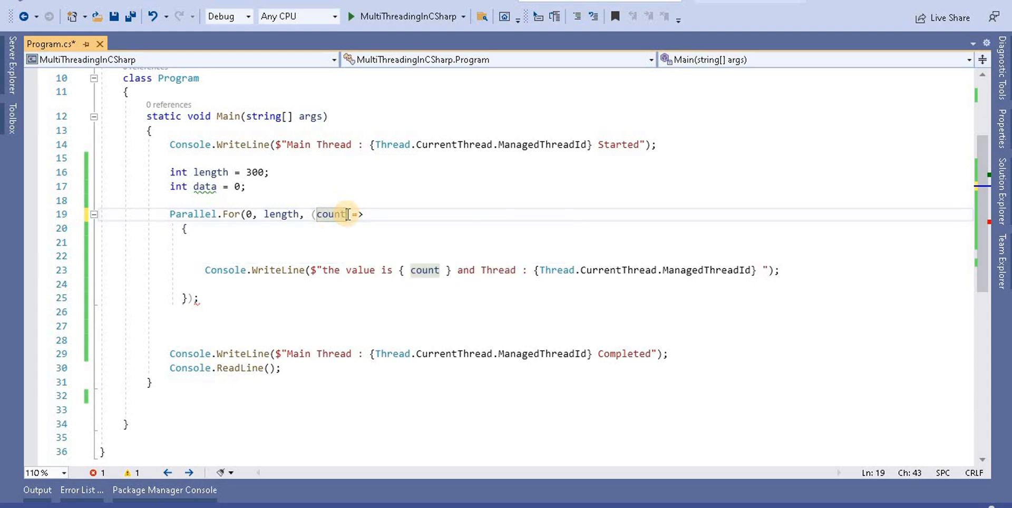
pyautogui.write('b')
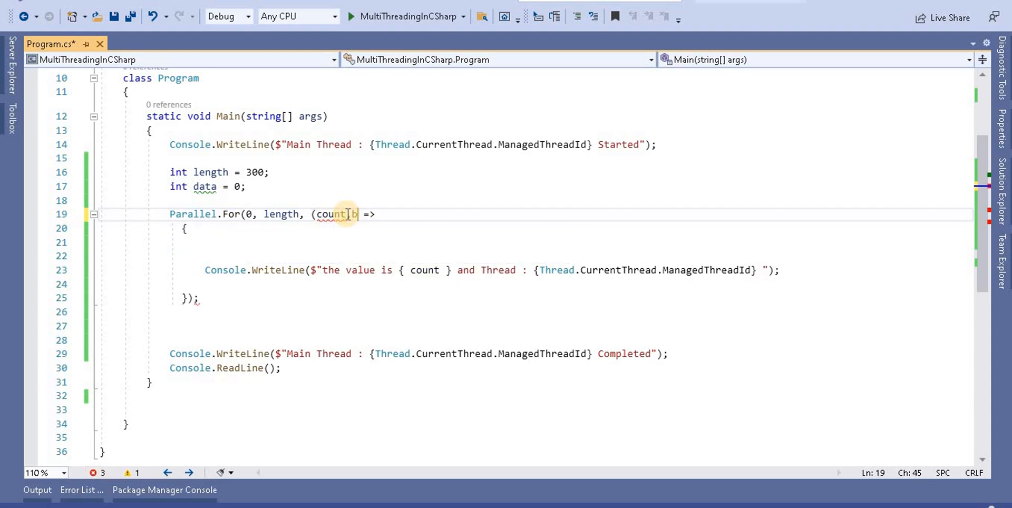
pyautogui.write('breakCount')
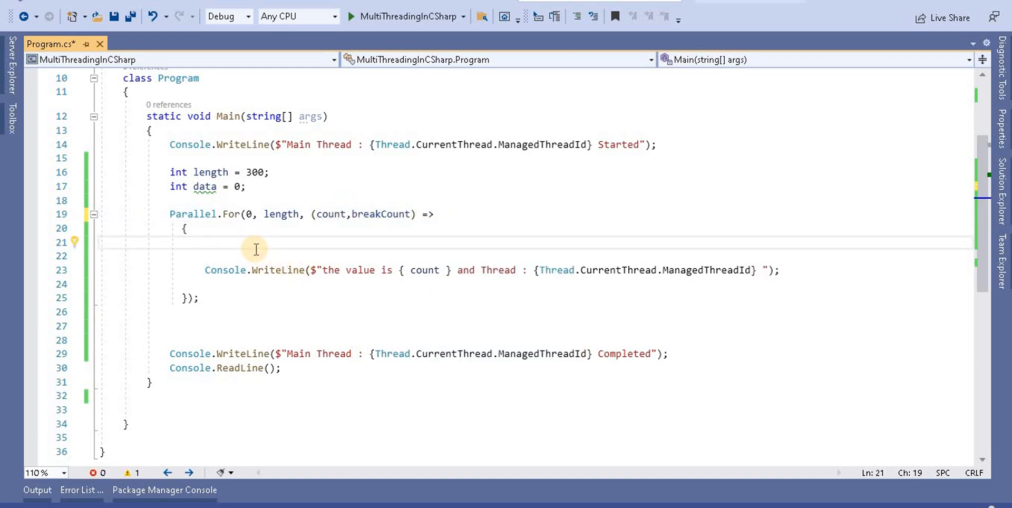
pyautogui.write('data = data')
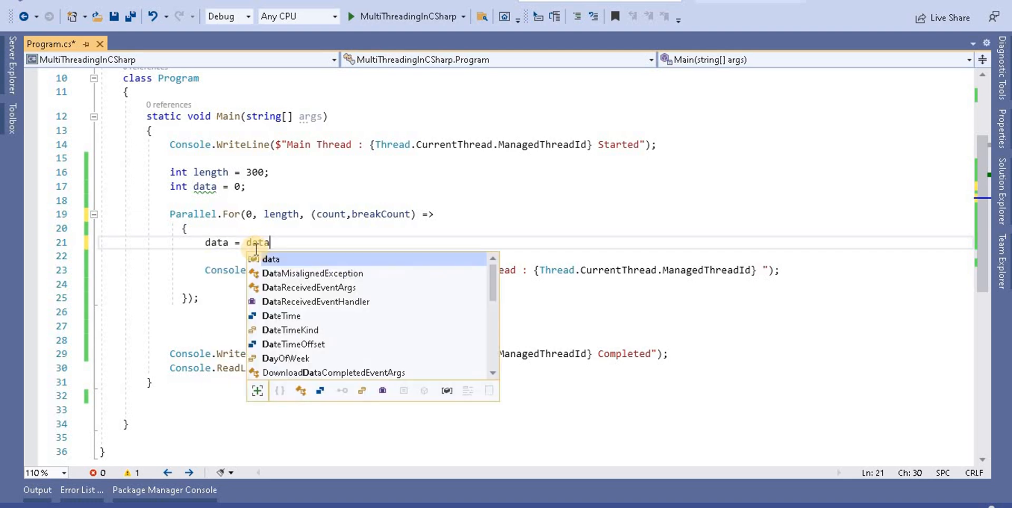
pyautogui.write('+count;')
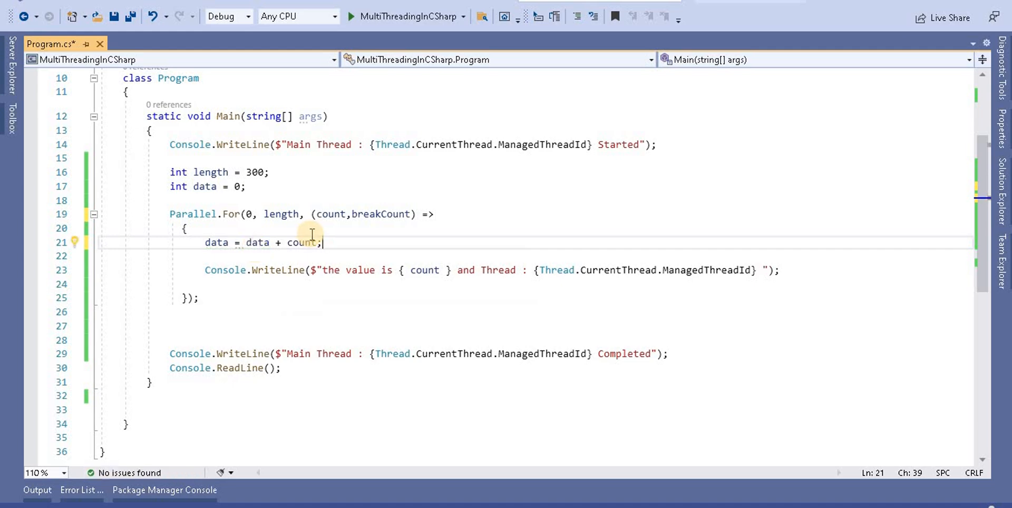
# Add an if (data > 100) block calling breakCount.Break(), with the parameter renamed breakCount.
pyautogui.write('if(')
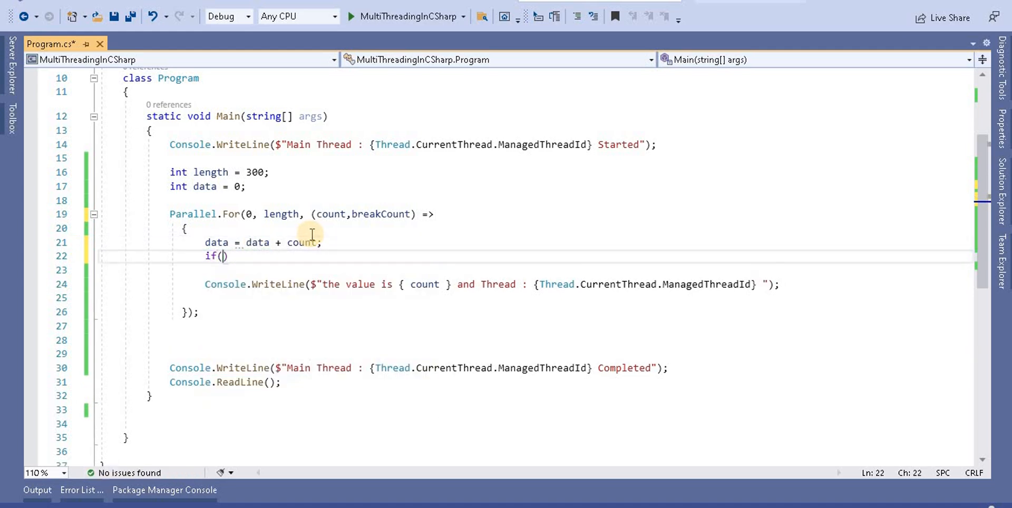
pyautogui.write('data')
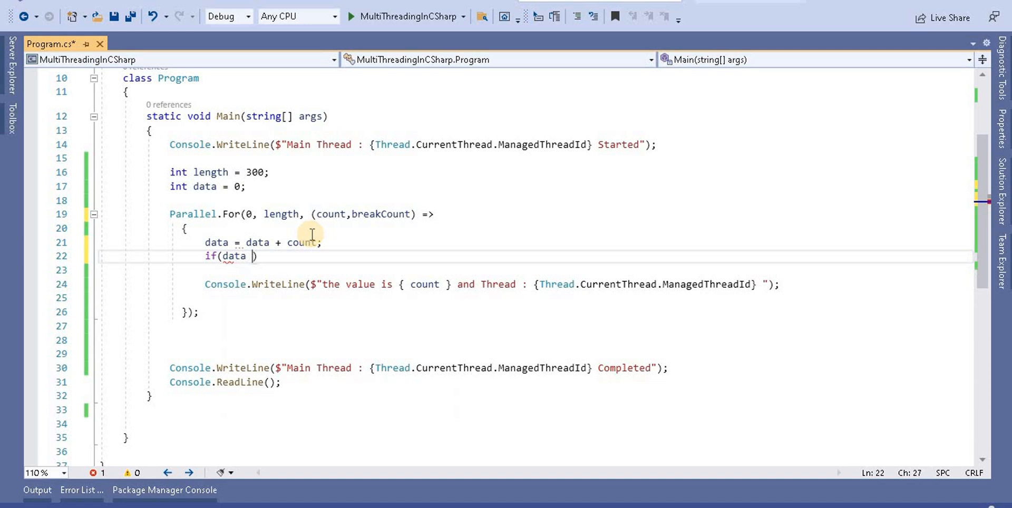
pyautogui.write('> 100')
pyautogui.click(535, 270)
pyautogui.write('{')
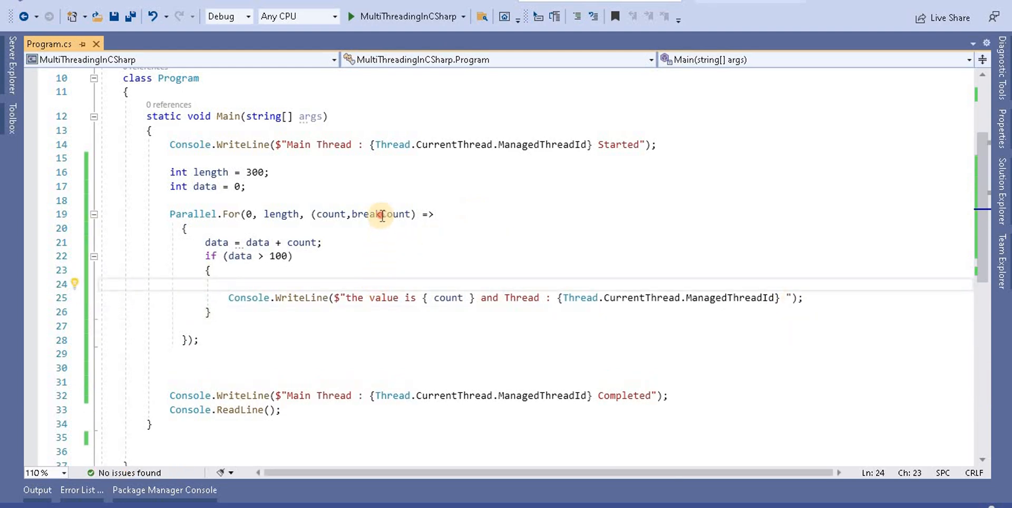
pyautogui.doubleClick(381, 214)
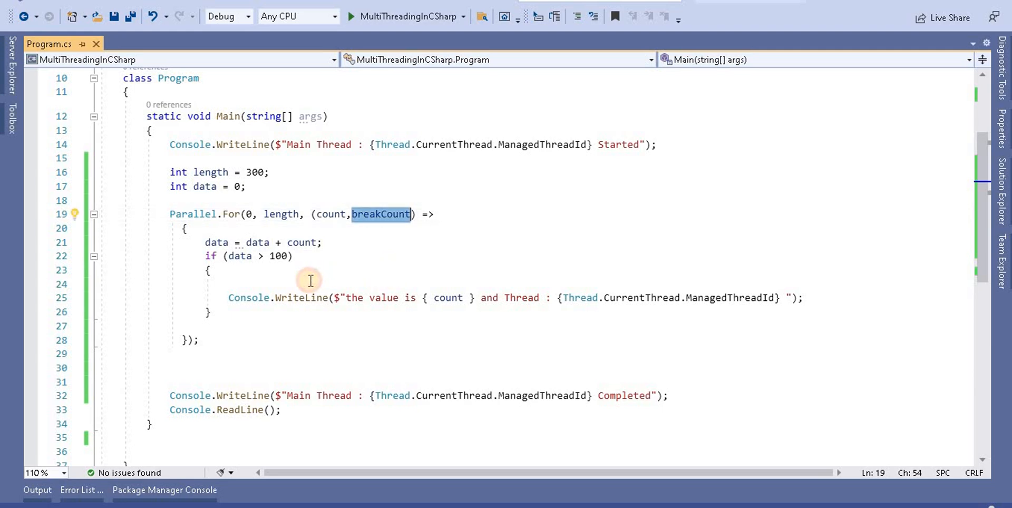
pyautogui.write('breakCount.Break(')
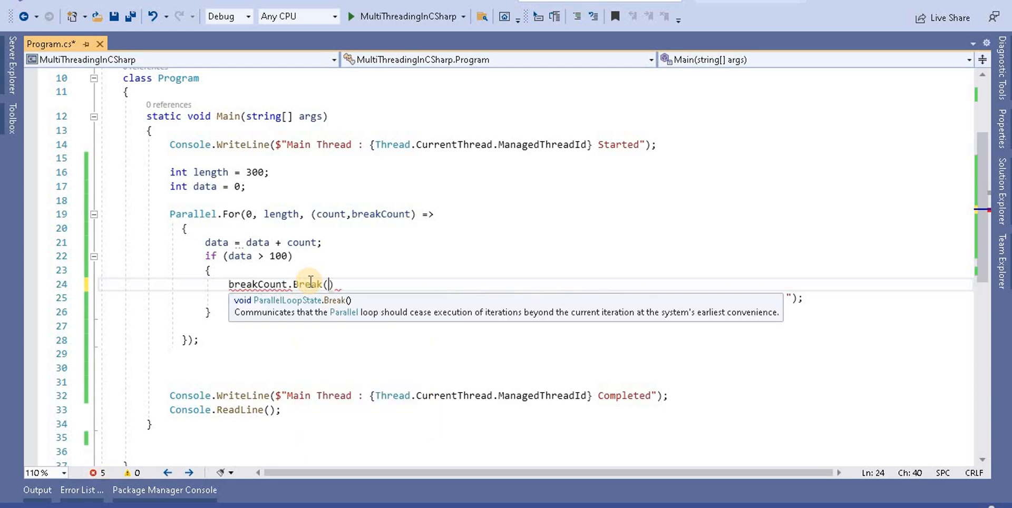
# Print the current count and Thread.CurrentThread.ManagedThreadId with Console.WriteLine.
pyautogui.write('Console.WriteLine($"the value is { count } and Thread : {Thread.CurrentThread.ManagedThreadId} ");')
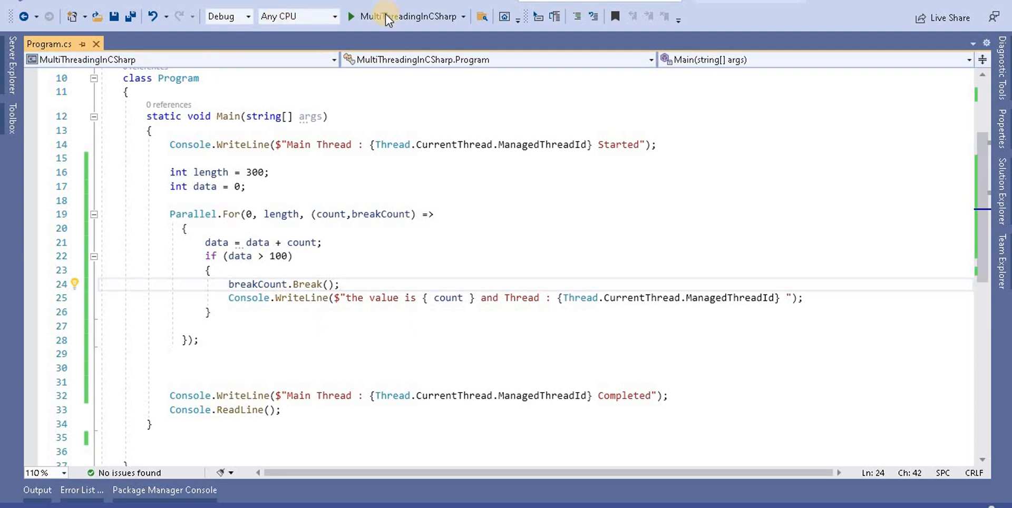
pyautogui.click(350, 16)
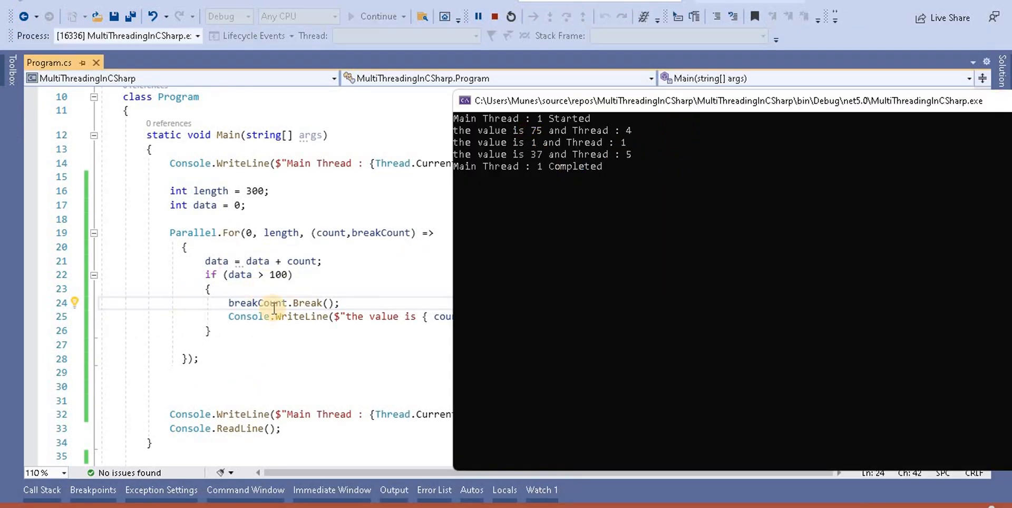
pyautogui.moveTo(258, 302)
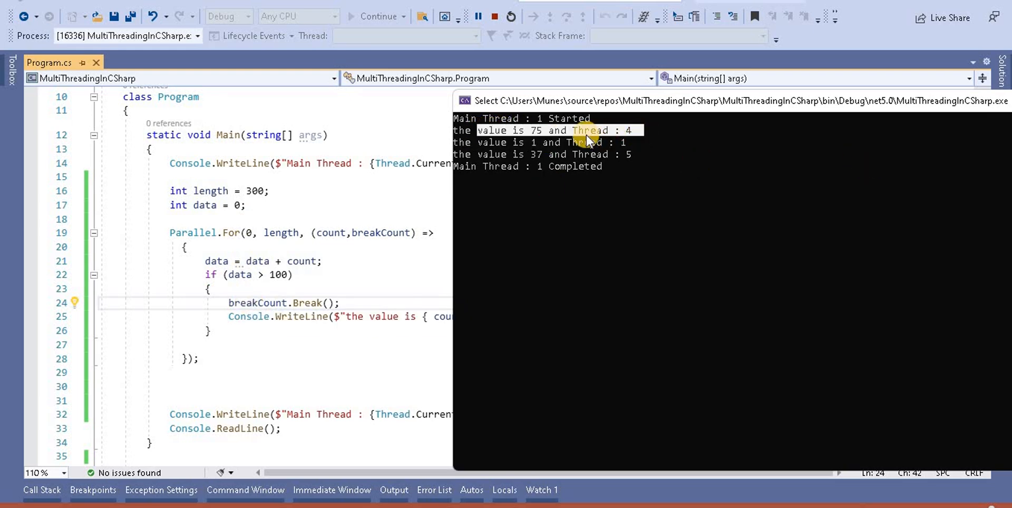
pyautogui.moveTo(623, 133)
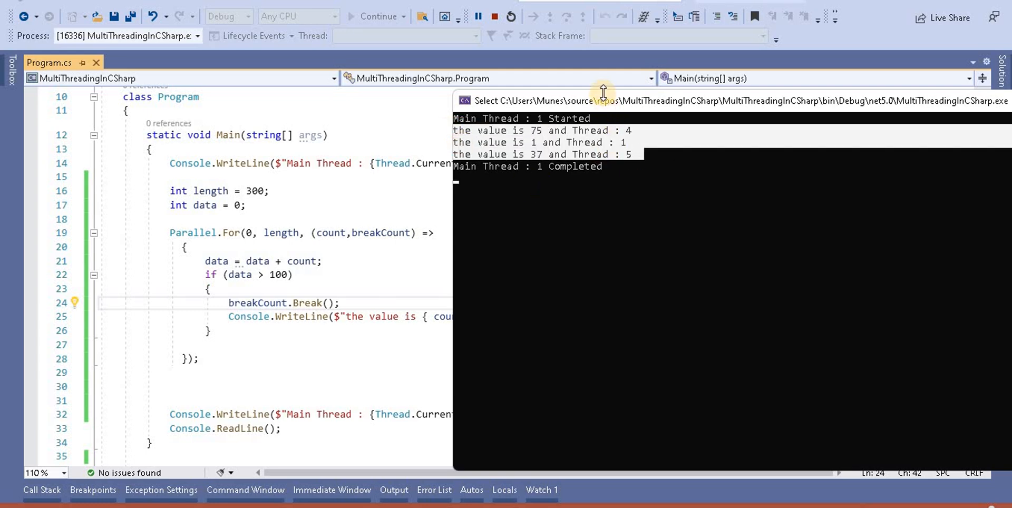
pyautogui.moveTo(239, 274)
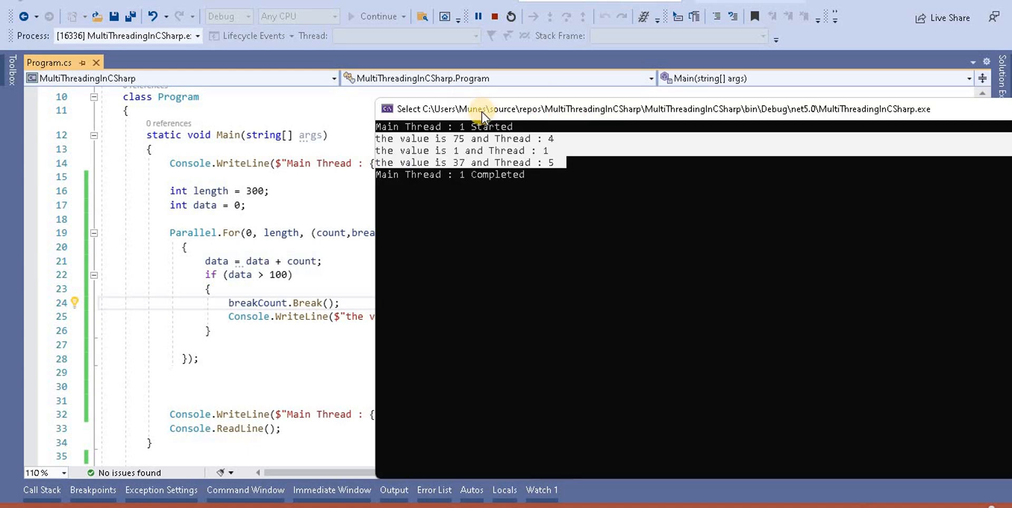
pyautogui.moveTo(484, 108); pyautogui.dragTo(798, 122)
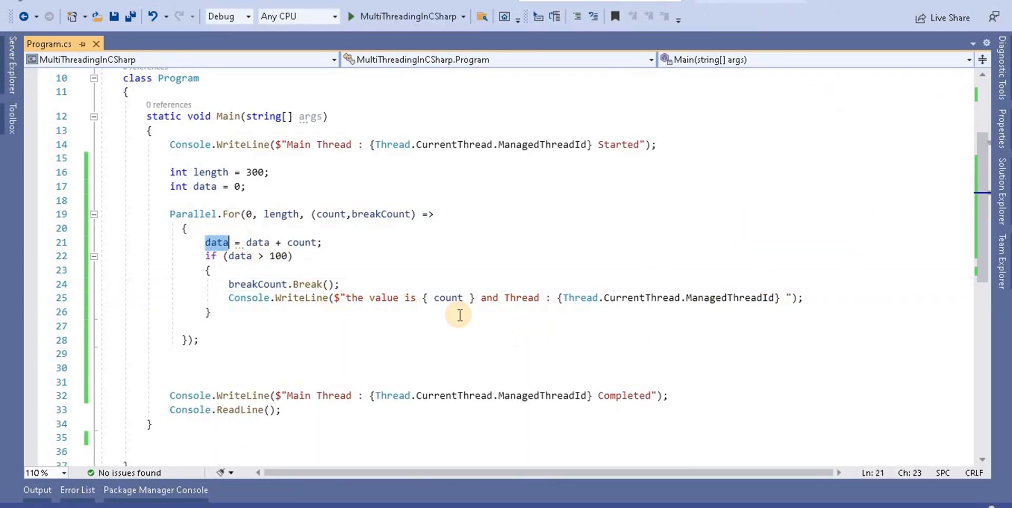
# Change the WriteLine message to show 'data' and {data} instead of the thread id.
pyautogui.write('data')
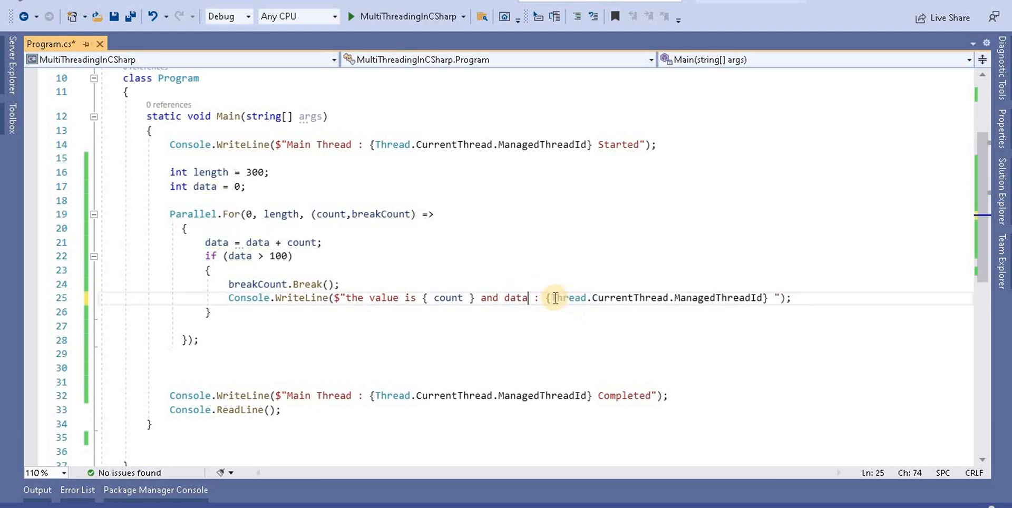
pyautogui.moveTo(542, 297); pyautogui.dragTo(778, 297)
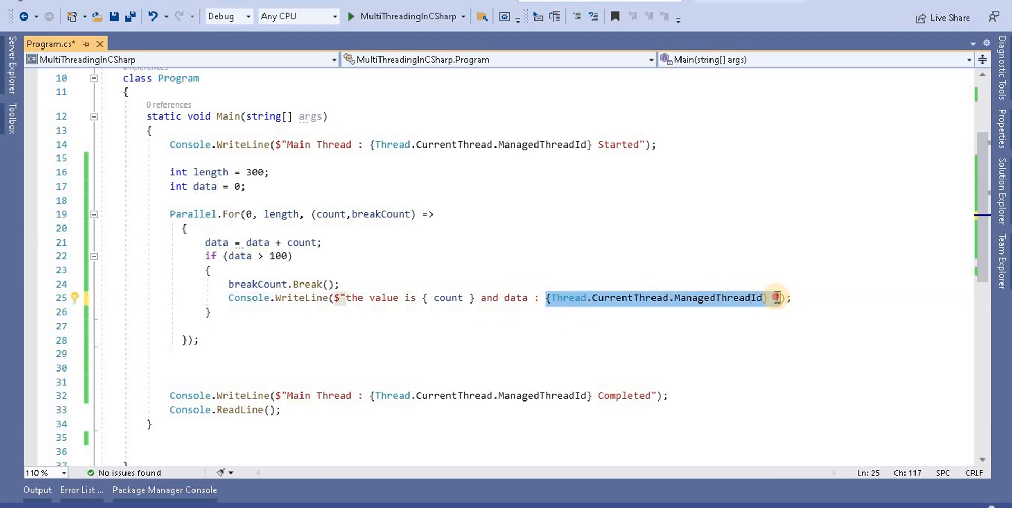
pyautogui.press('Delete')
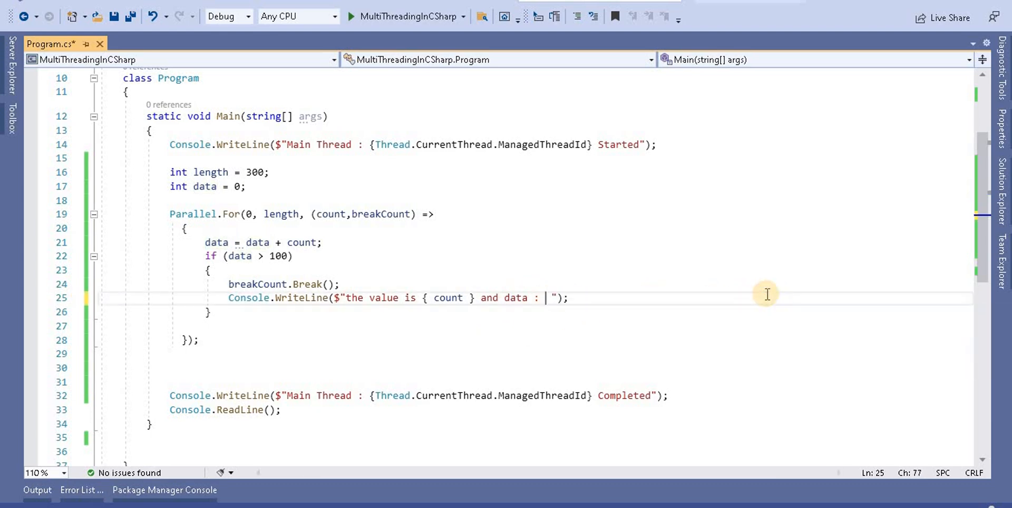
pyautogui.write('data')
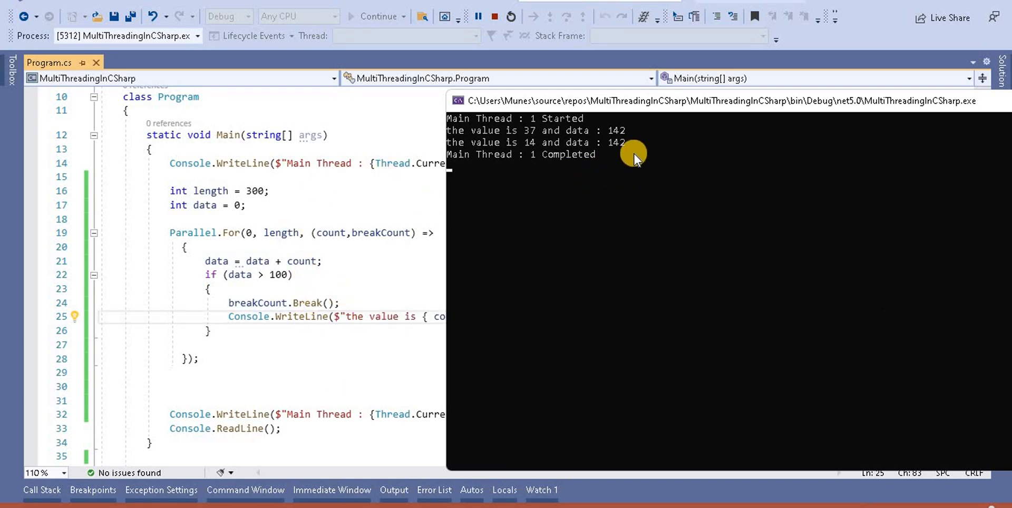
pyautogui.moveTo(529, 136)
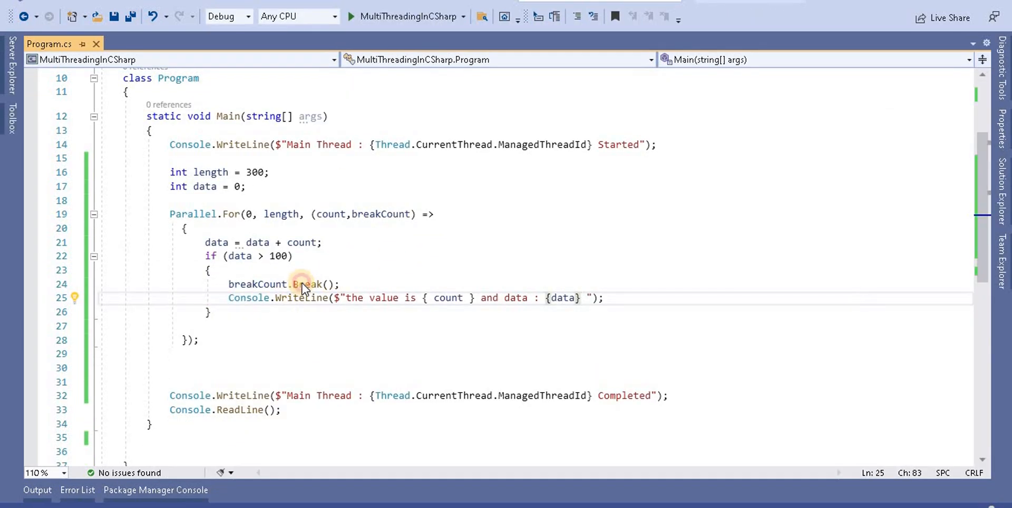
# Replace breakCount.Break() with Stop(), run the program and close the console.
pyautogui.doubleClick(307, 284)
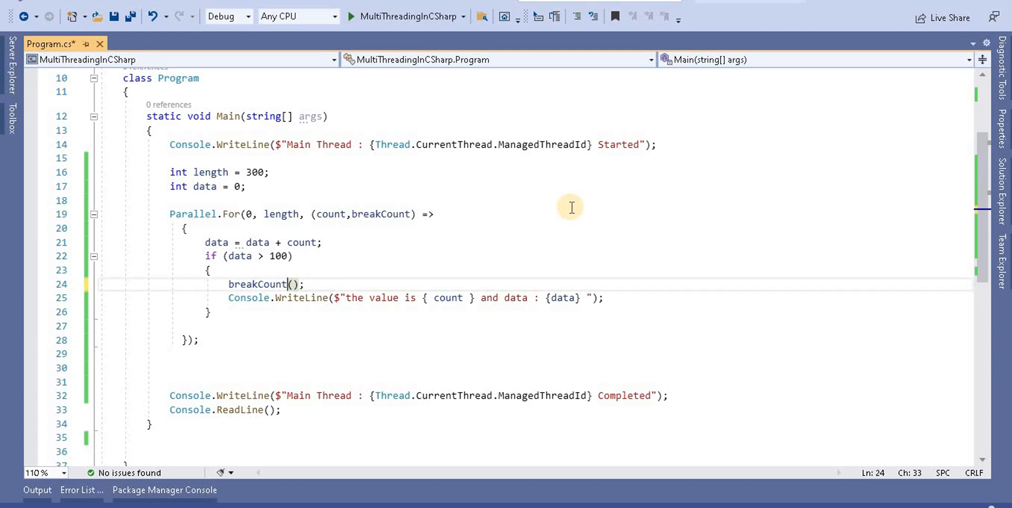
pyautogui.write('.s')
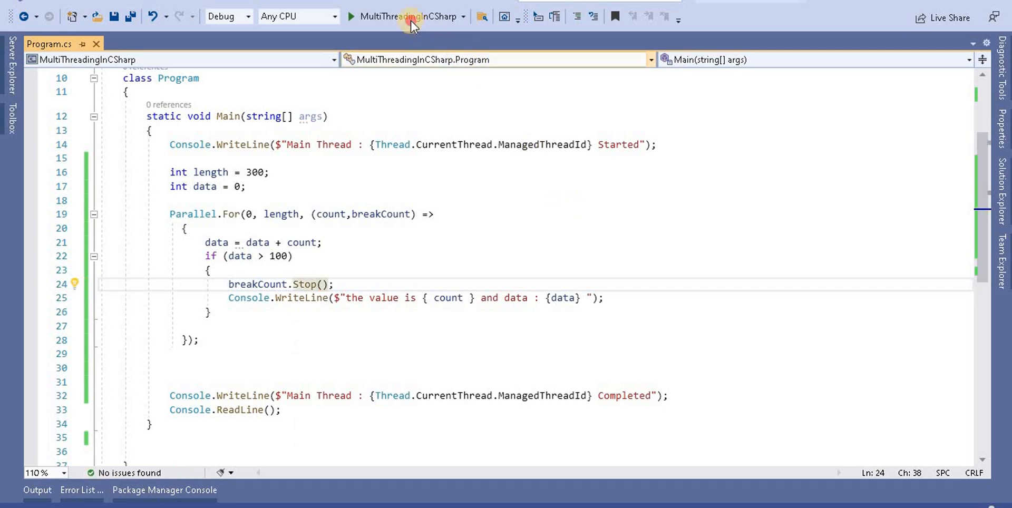
pyautogui.click(350, 15)
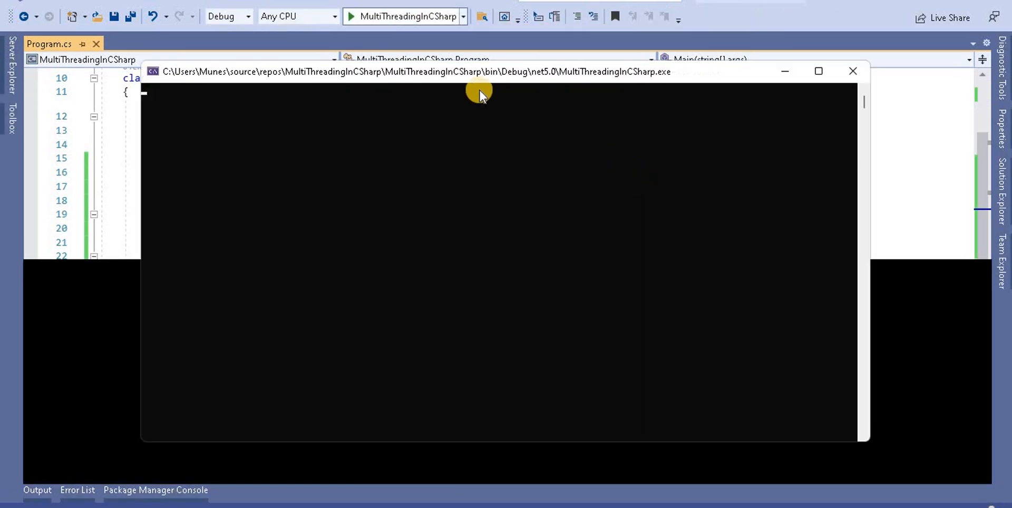
pyautogui.click(351, 16)
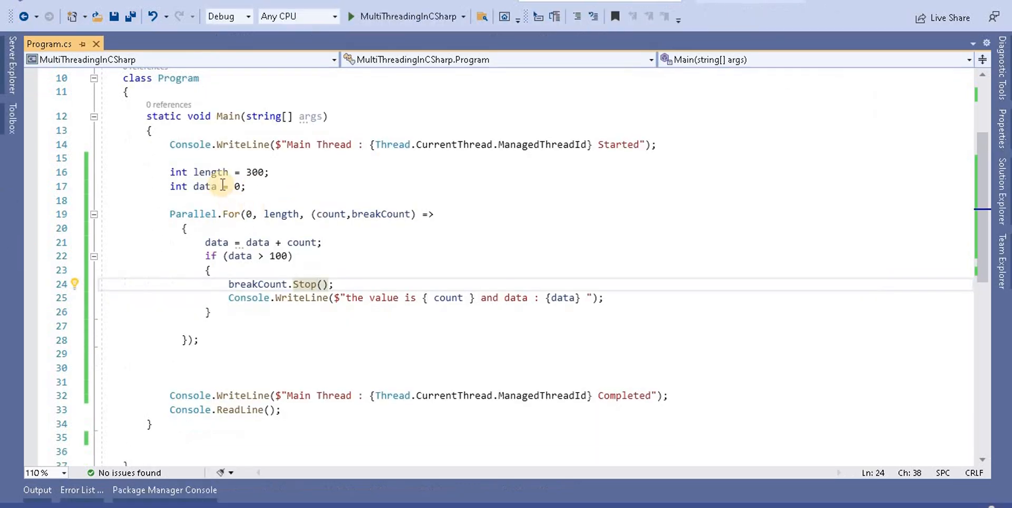
pyautogui.moveTo(487, 145)
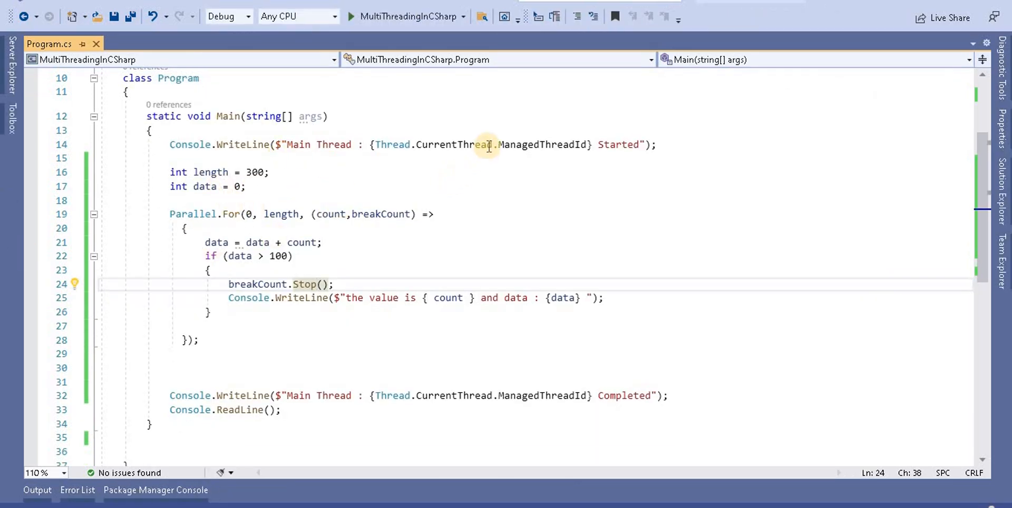